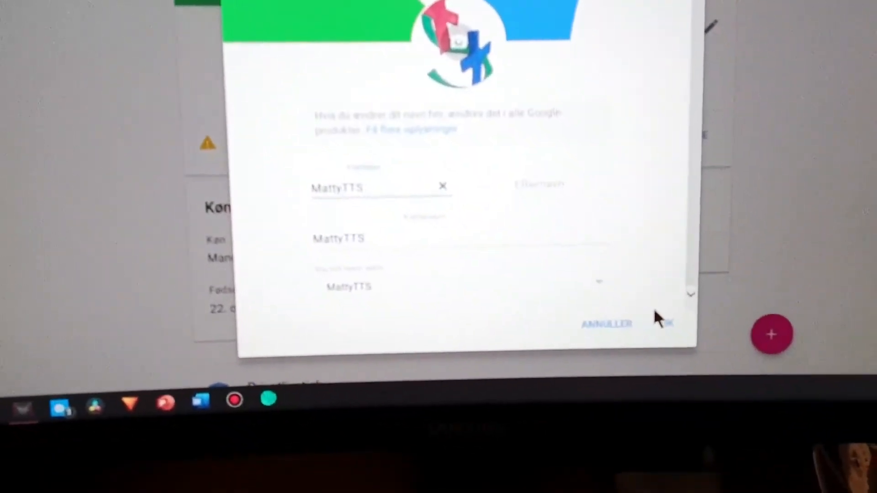
Submit the new name MattyTTS, bringing up the 'Vil du ændre dit navn?' confirmation.
click(665, 325)
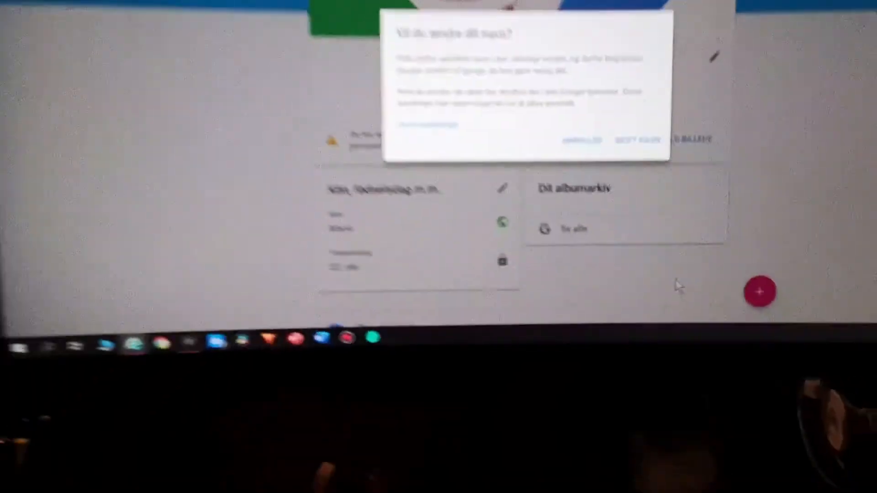